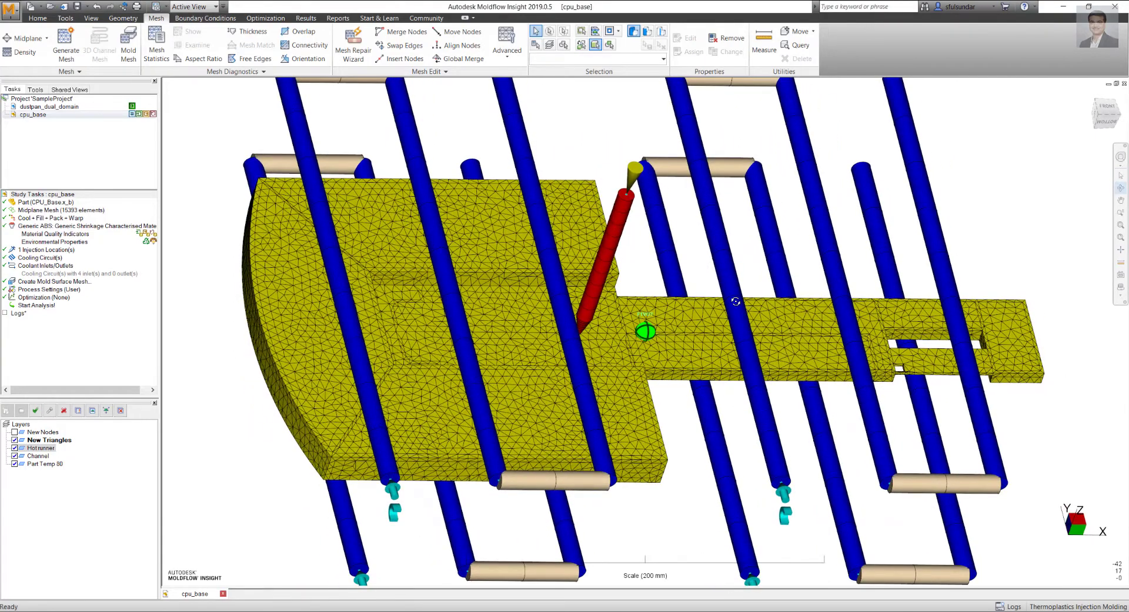
Step: Rotate the model and hide the Hotrunner and Channel layers, leaving only the part mesh
{"action": "left_click_drag", "start_coordinate": [734, 301], "coordinate": [704, 323]}
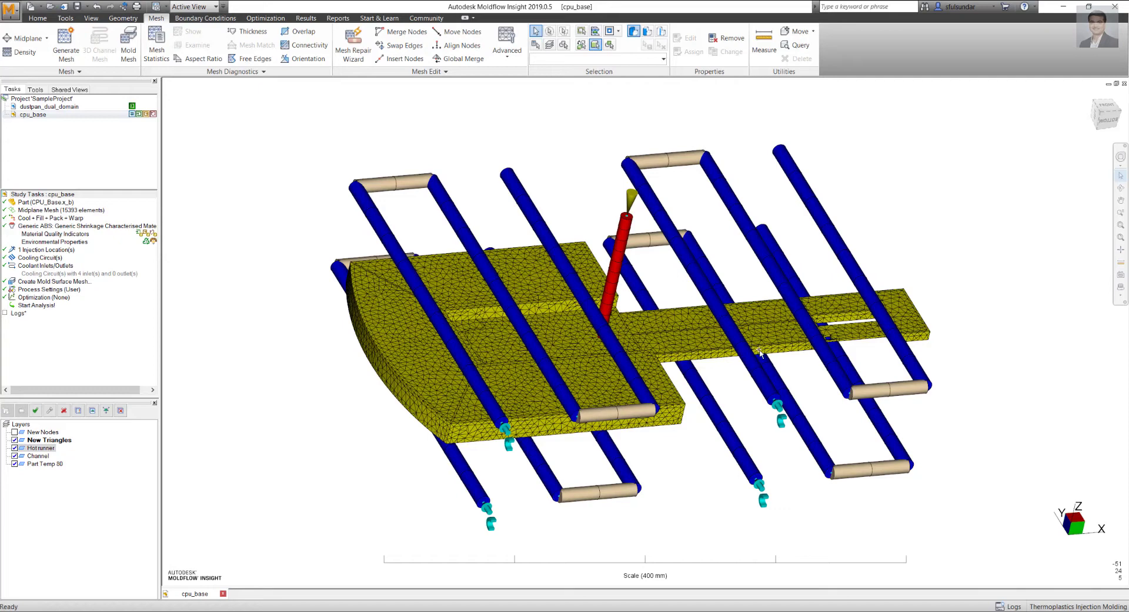
{"action": "left_click", "coordinate": [41, 448]}
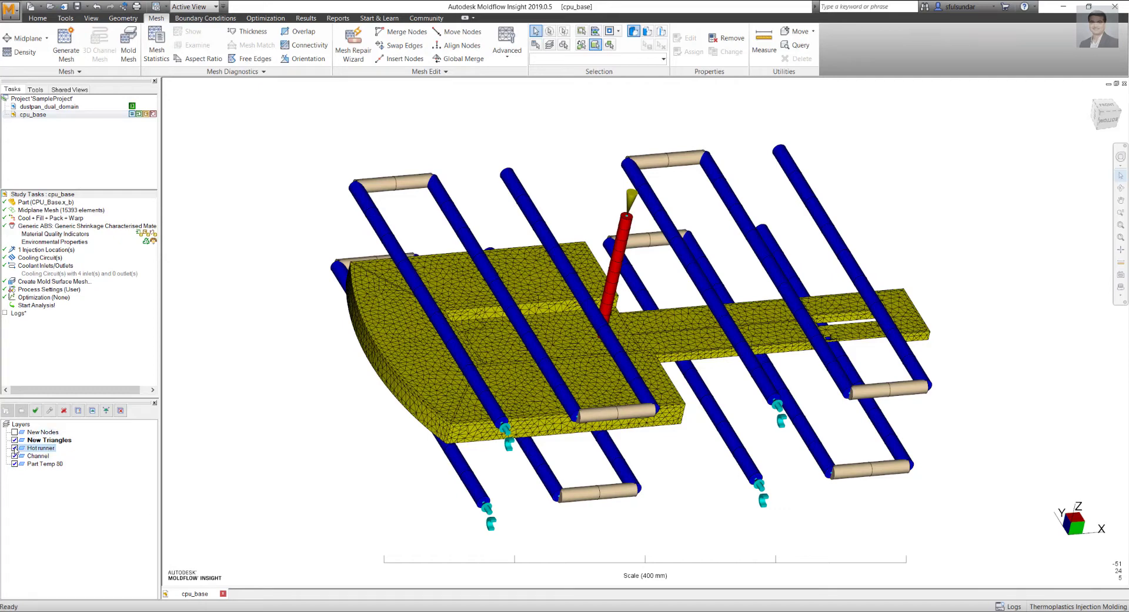
{"action": "left_click", "coordinate": [14, 449]}
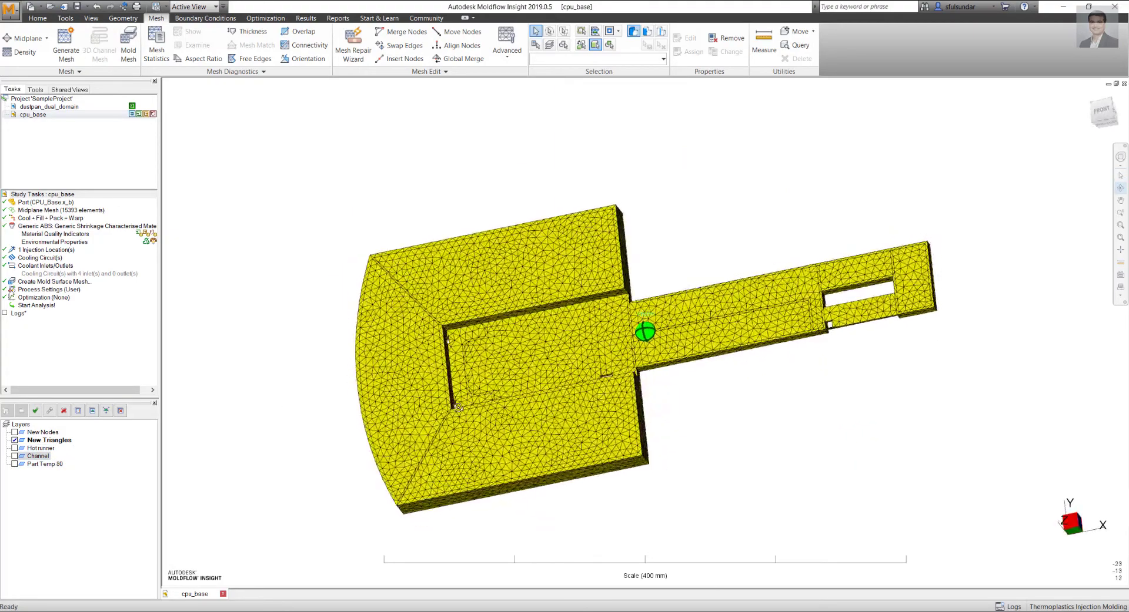
Step: Zoom in on the part's wide flat section to see its mesh triangles
{"action": "left_click_drag", "start_coordinate": [645, 331], "coordinate": [576, 295]}
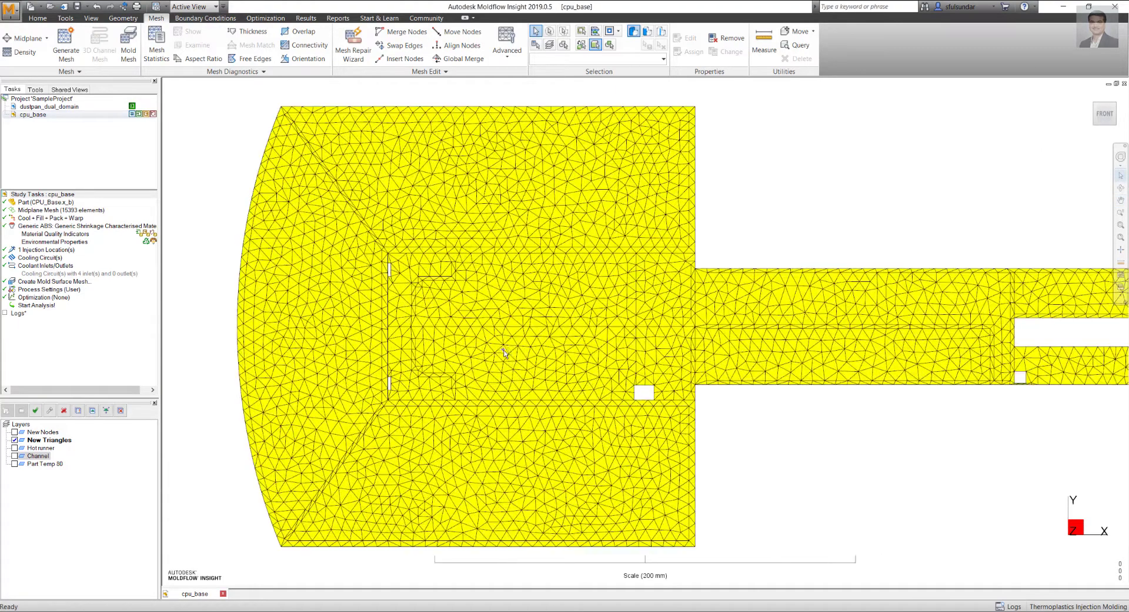
{"action": "mouse_move", "coordinate": [687, 365]}
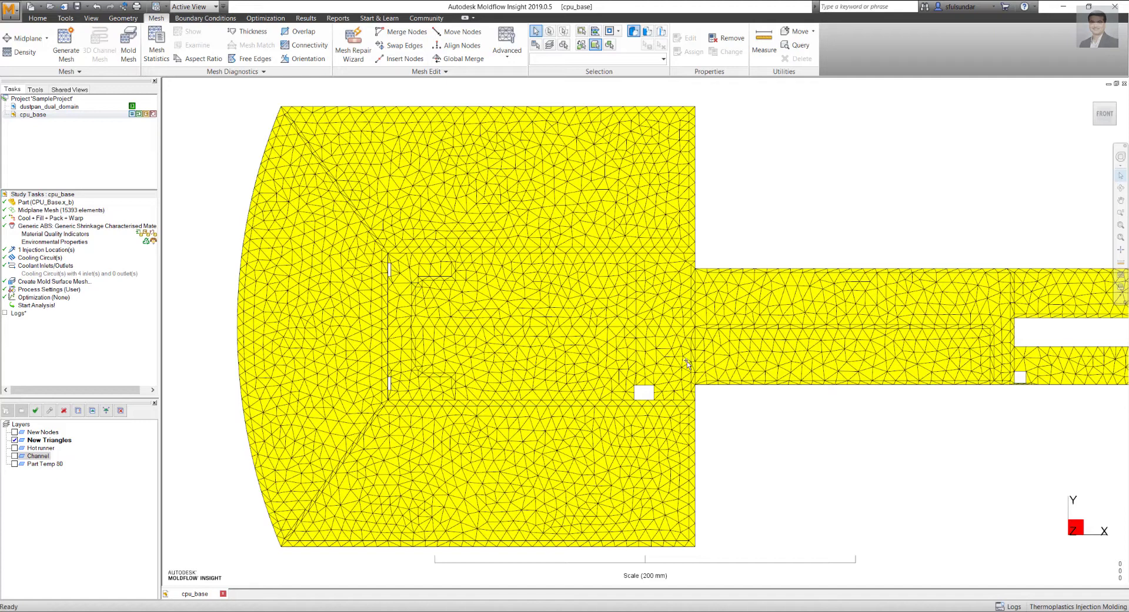
{"action": "mouse_move", "coordinate": [403, 395]}
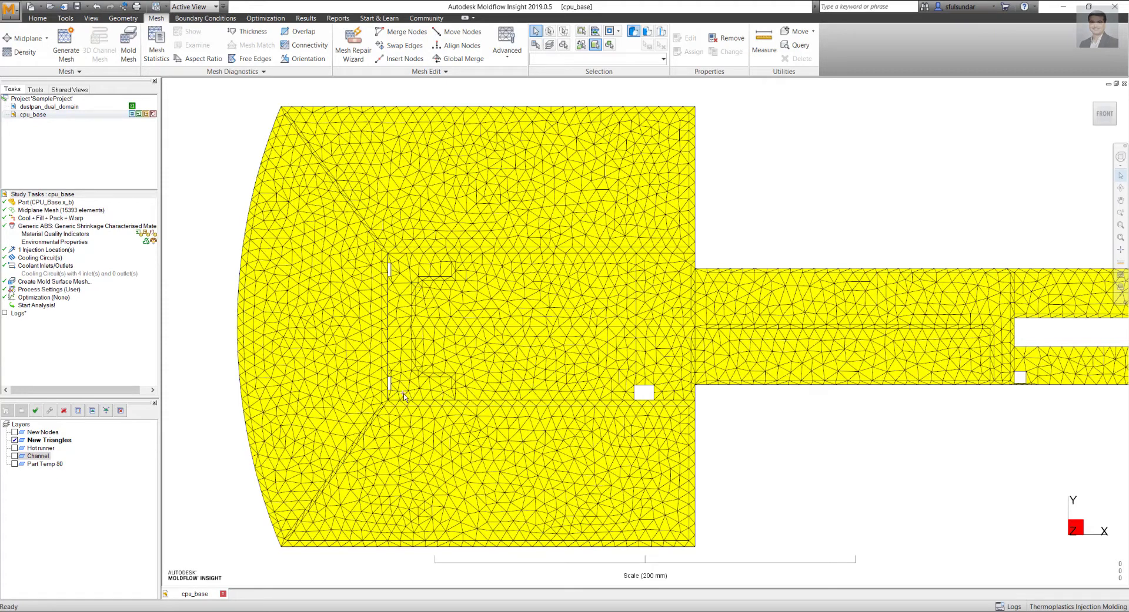
{"action": "mouse_move", "coordinate": [394, 263]}
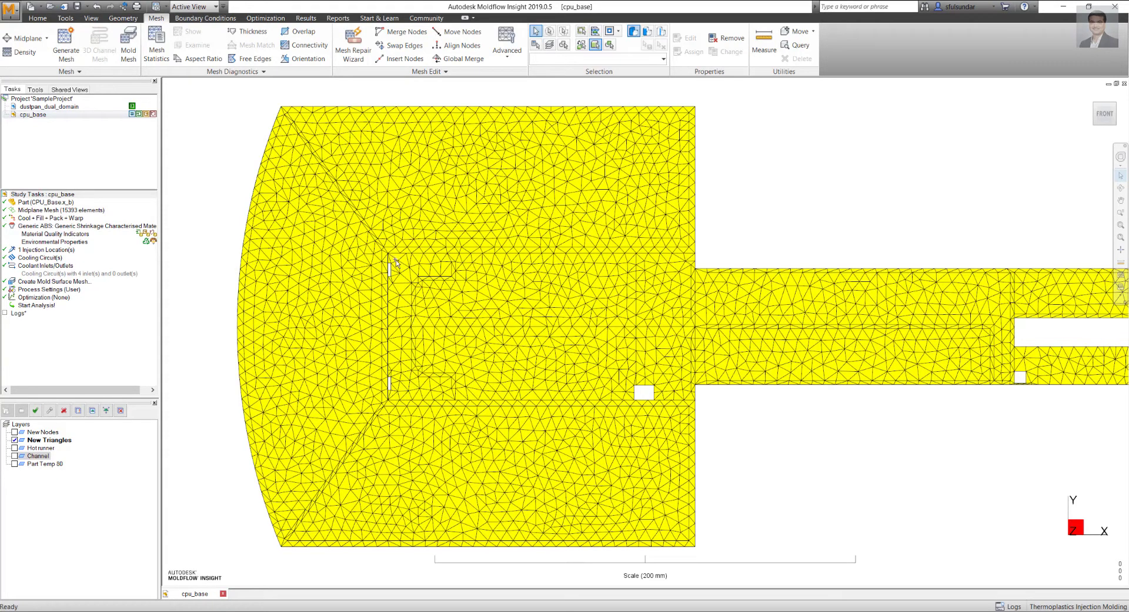
{"action": "mouse_move", "coordinate": [666, 261]}
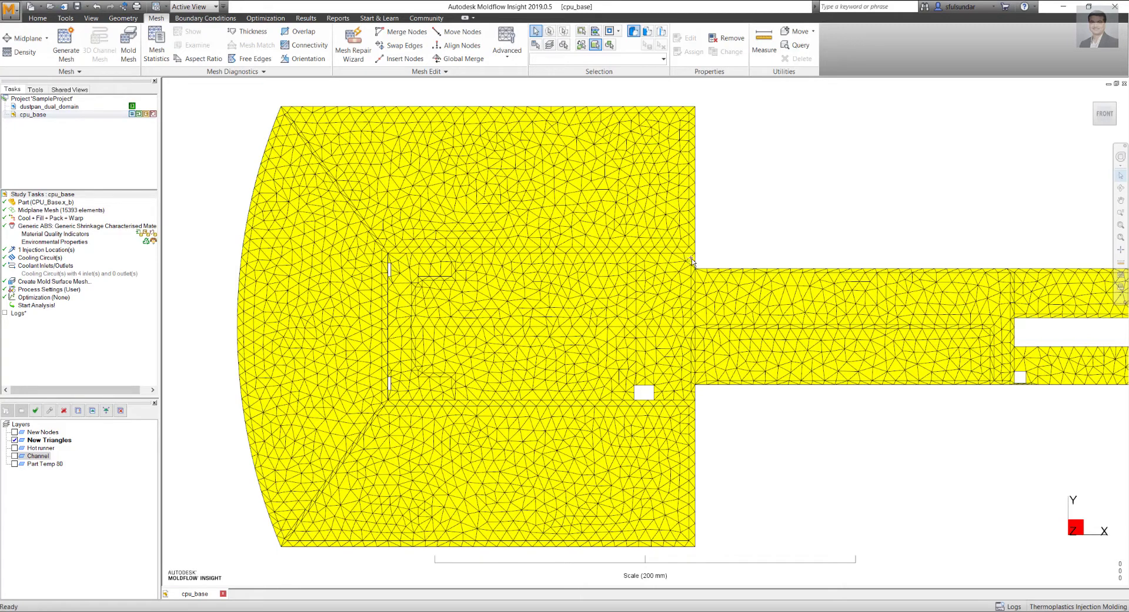
{"action": "mouse_move", "coordinate": [680, 269]}
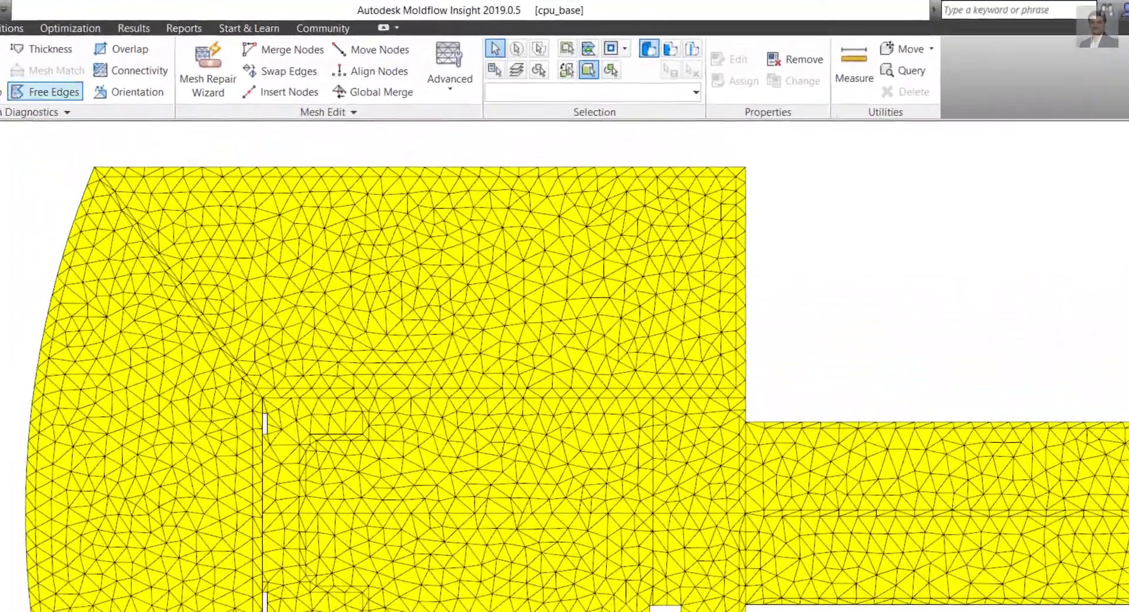
Step: Select the recessed rectangular region and open its Part surface (Dual Domain) properties
{"action": "left_click", "coordinate": [625, 55]}
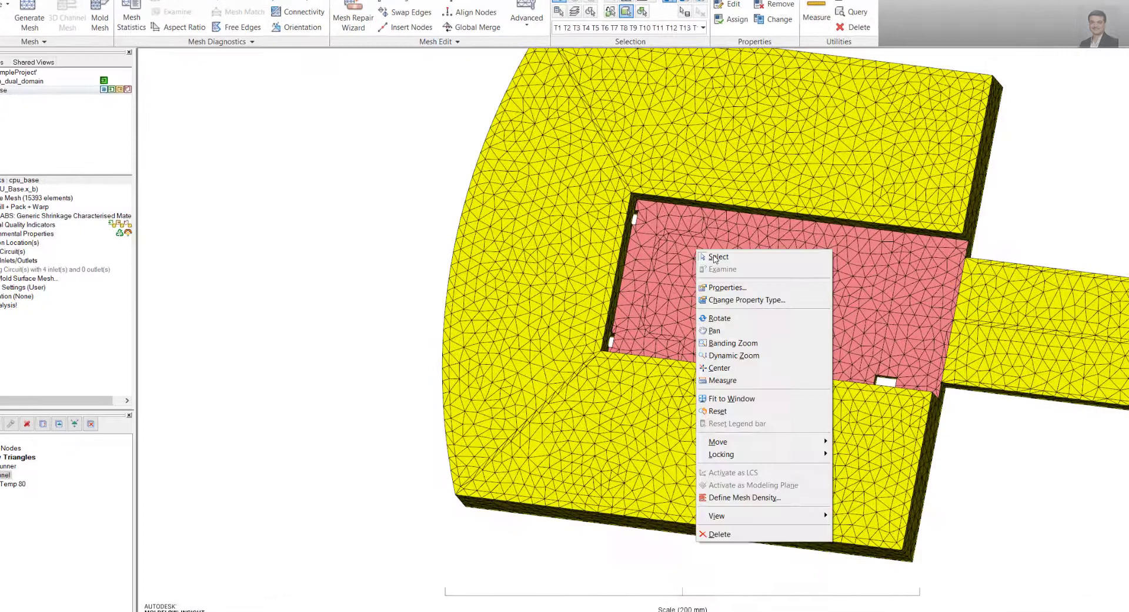
{"action": "left_click", "coordinate": [726, 287]}
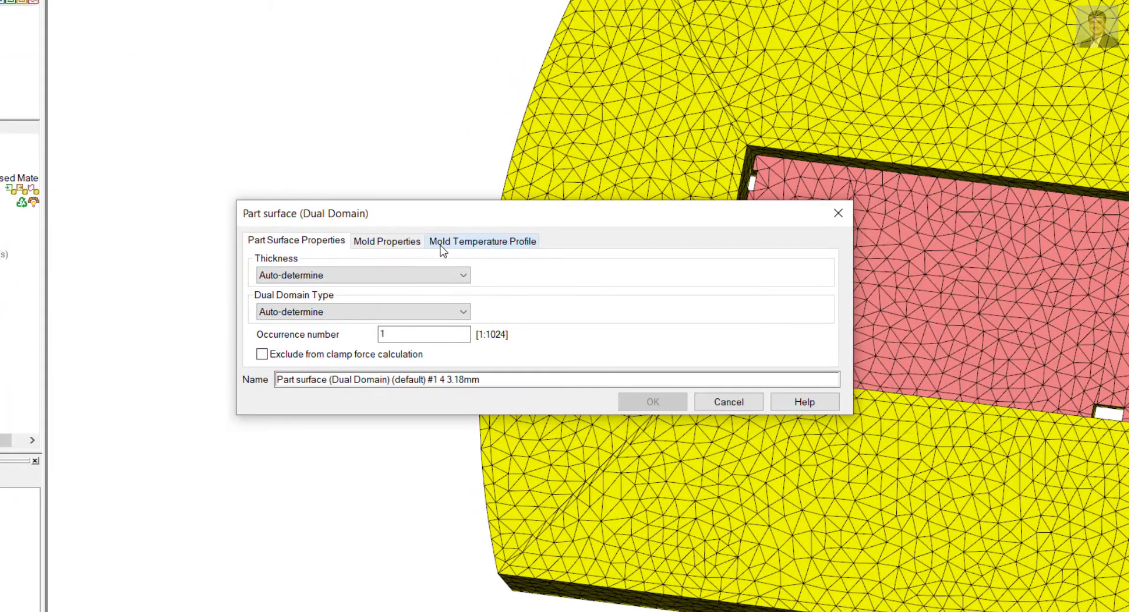
Step: Set the region's mold temperature profile to 'Mold temperature Sample' and view its time-temperature table
{"action": "left_click", "coordinate": [481, 241]}
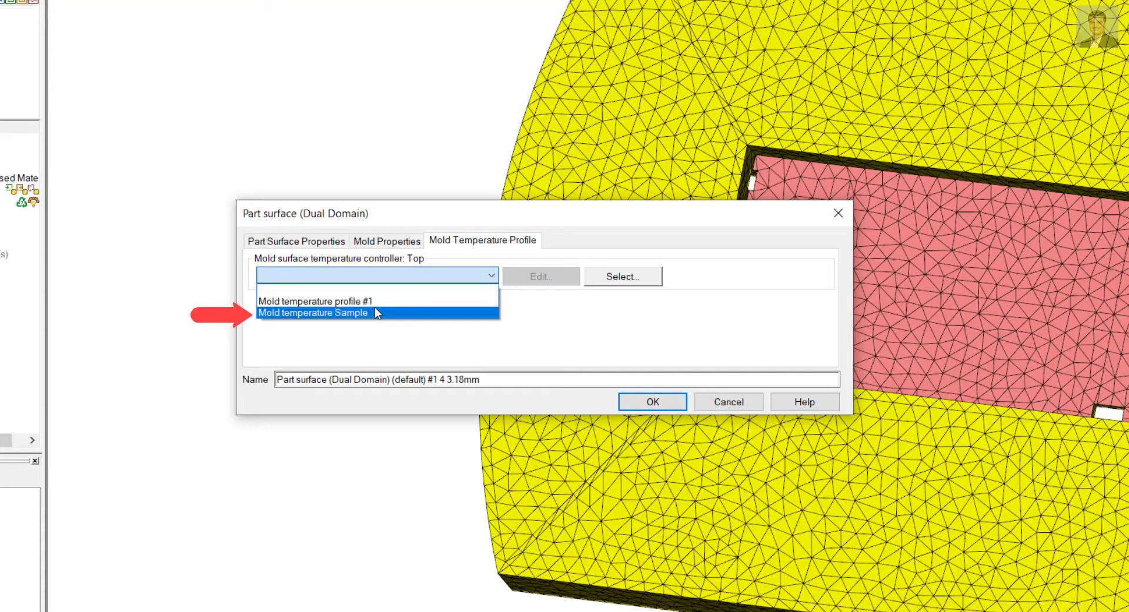
{"action": "left_click", "coordinate": [314, 312]}
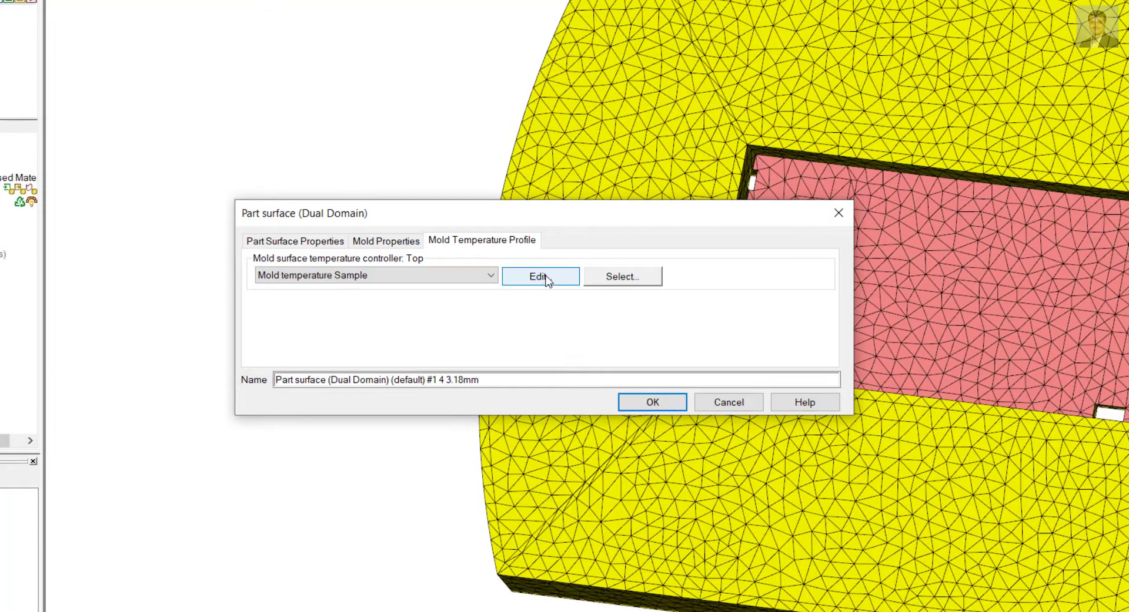
{"action": "left_click", "coordinate": [539, 276]}
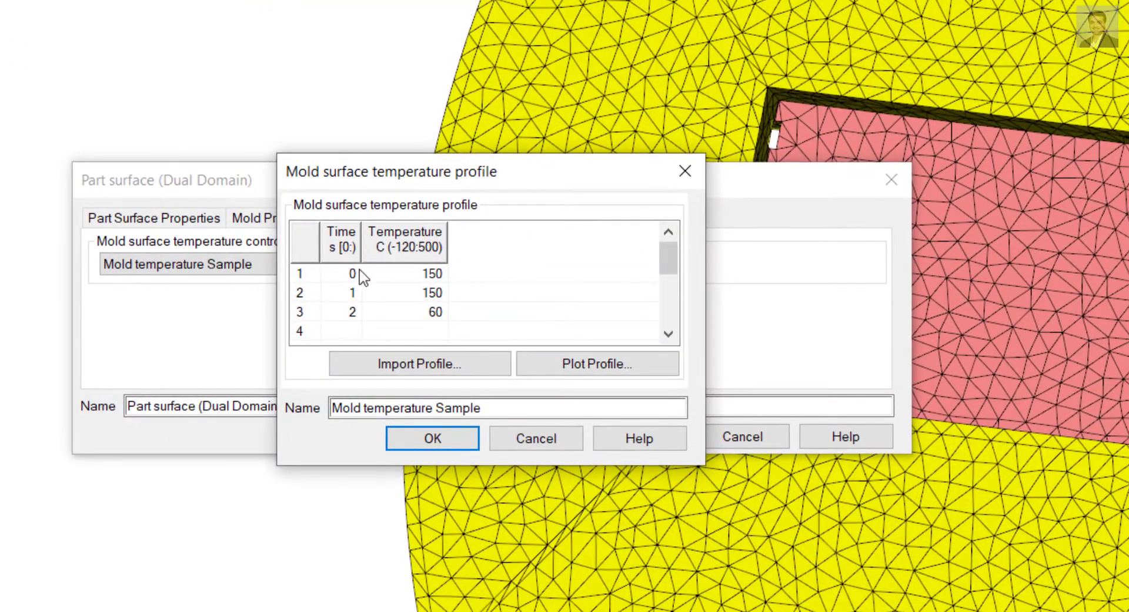
{"action": "mouse_move", "coordinate": [435, 291]}
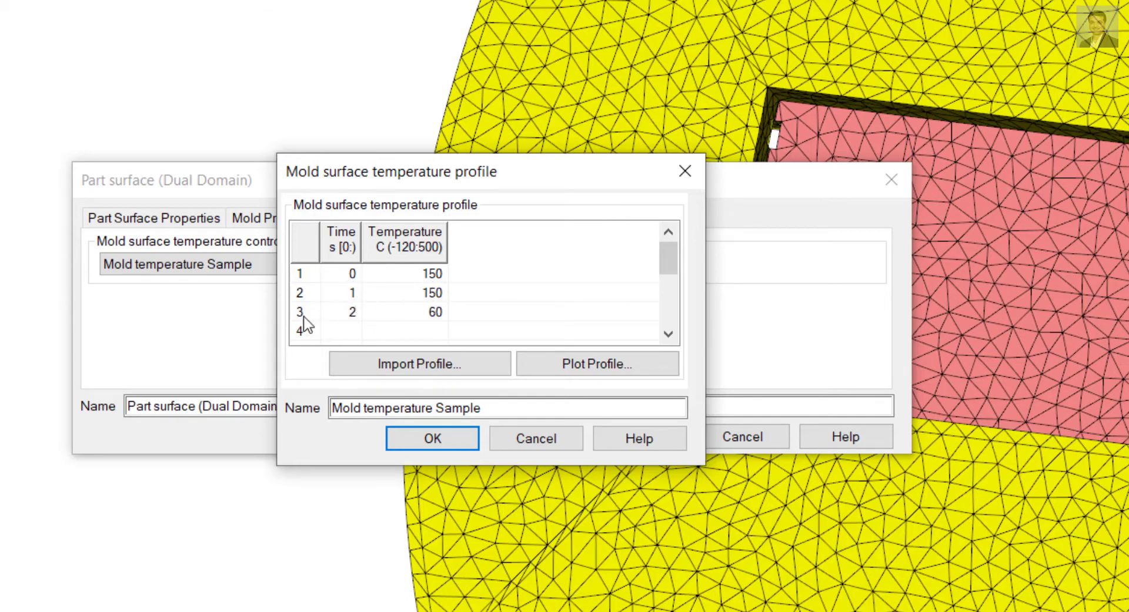
{"action": "mouse_move", "coordinate": [432, 327]}
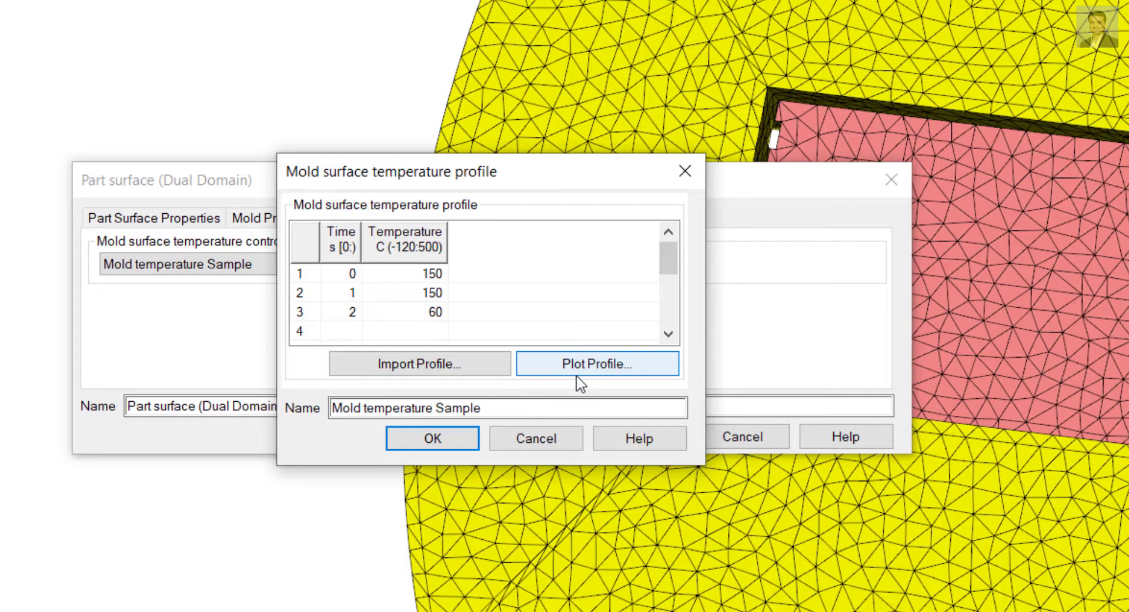
{"action": "left_click", "coordinate": [596, 365]}
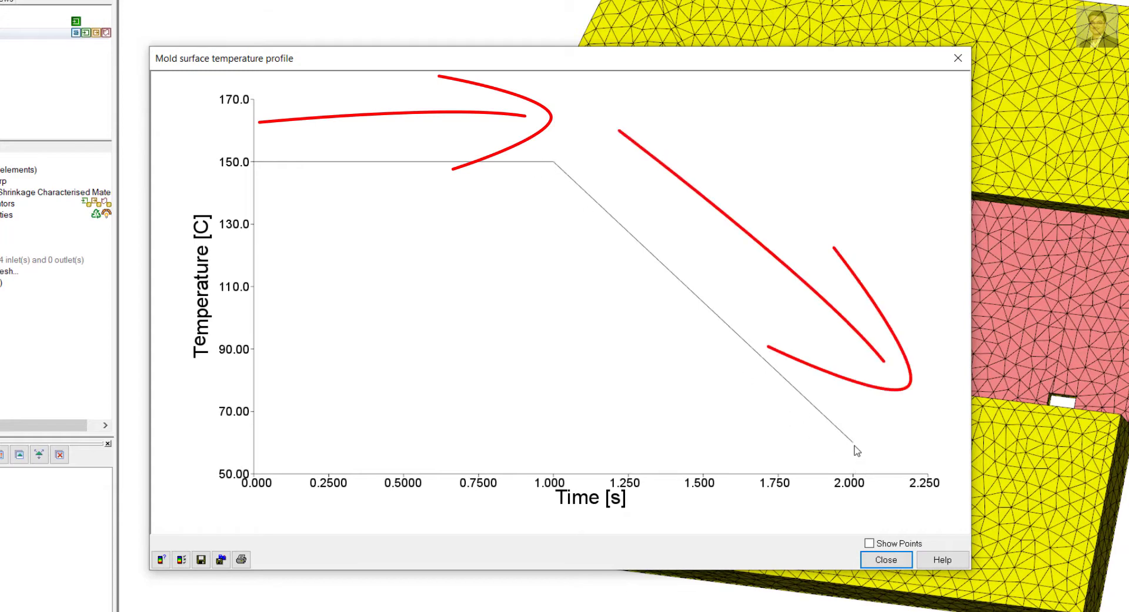
{"action": "mouse_move", "coordinate": [776, 448]}
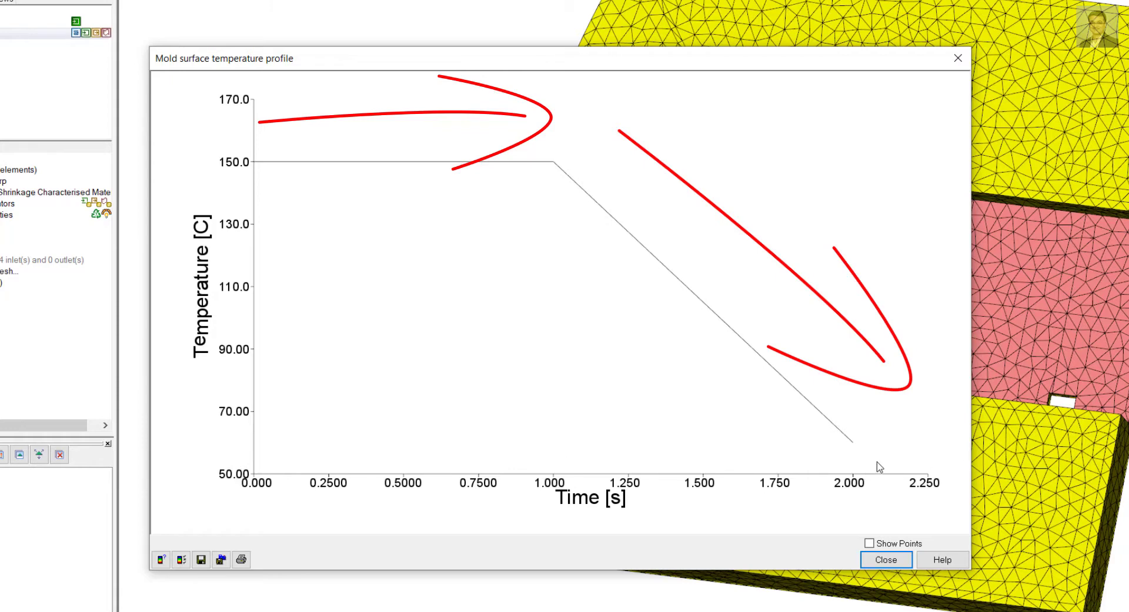
{"action": "mouse_move", "coordinate": [876, 481]}
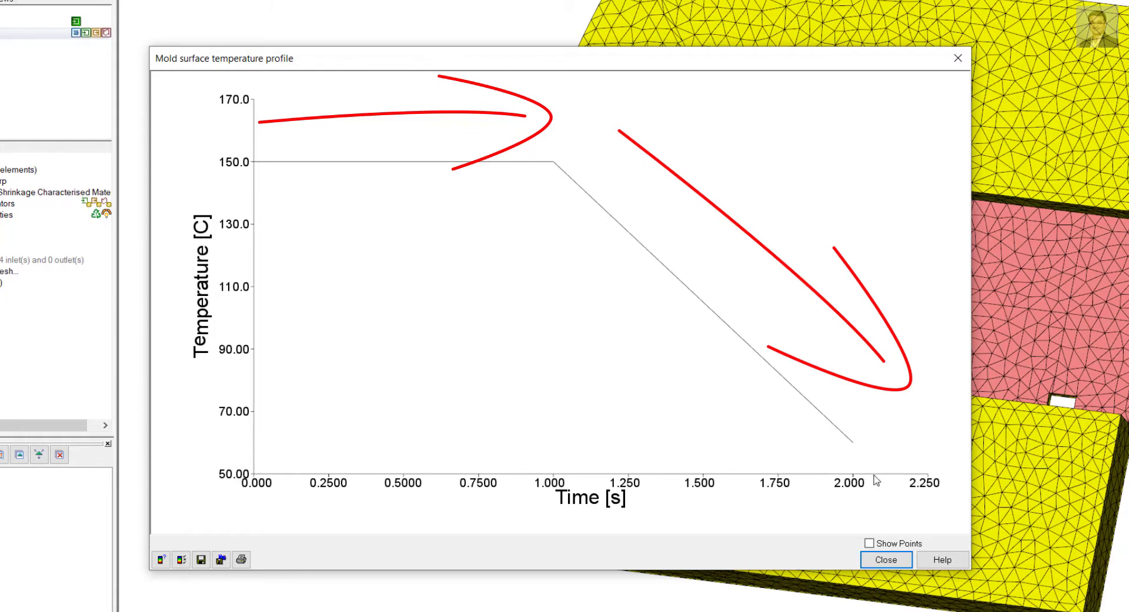
{"action": "left_click", "coordinate": [869, 543]}
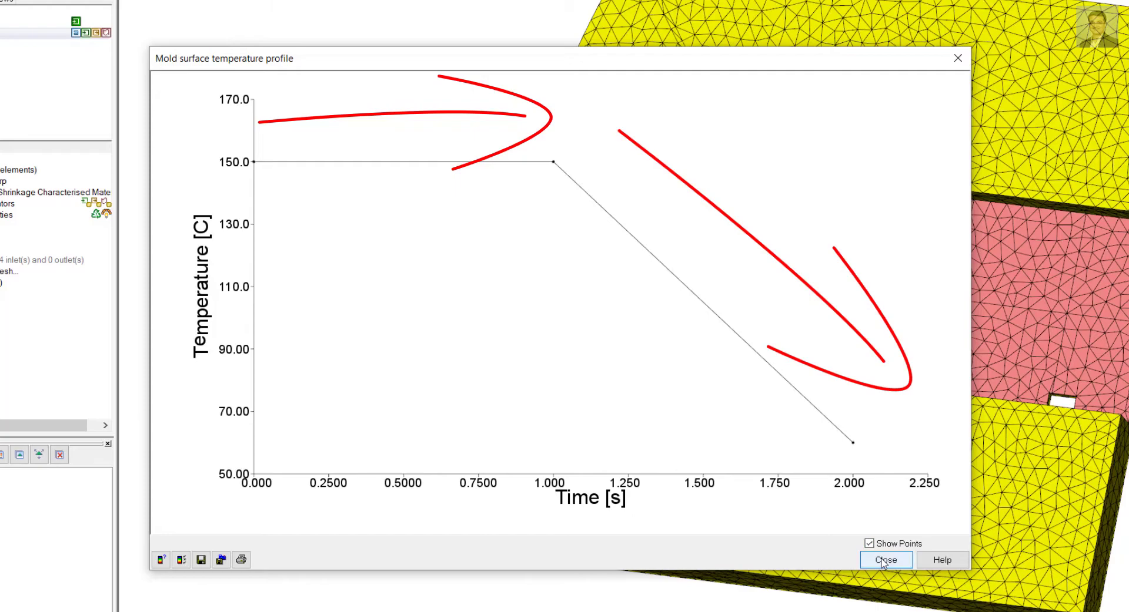
{"action": "left_click", "coordinate": [885, 561]}
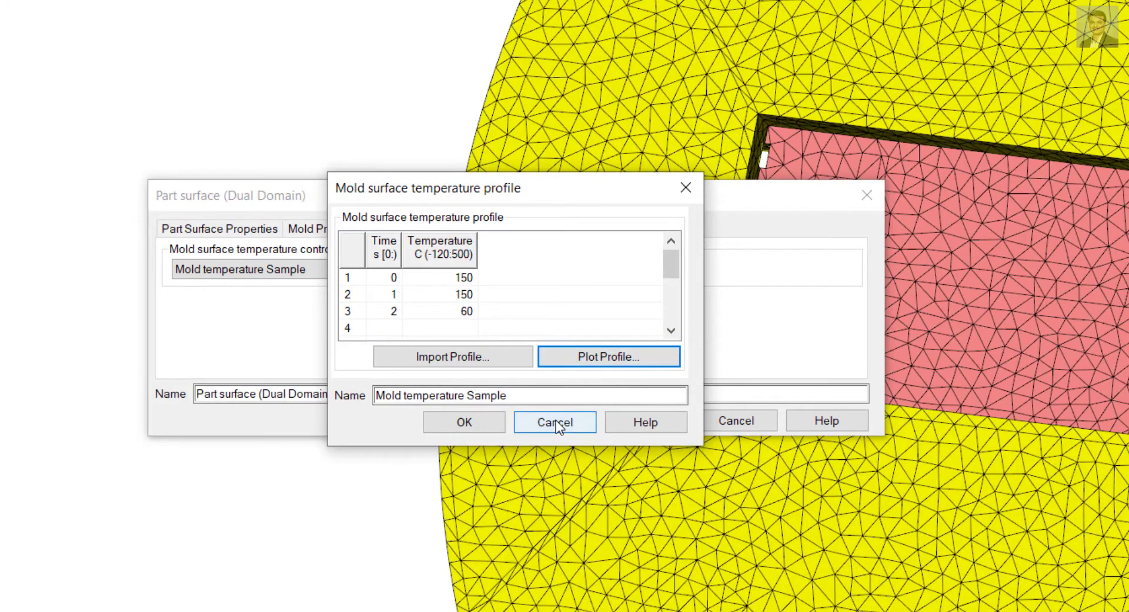
Step: Accept the 60 °C Mold temperature Sample profile and confirm the first region's surface properties
{"action": "left_click", "coordinate": [554, 422]}
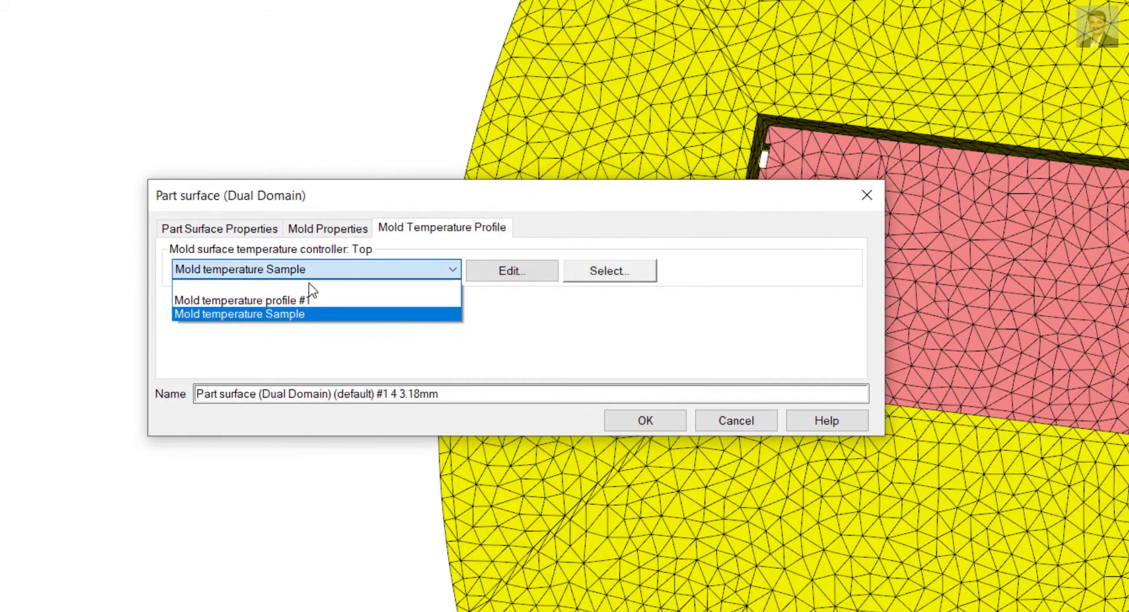
{"action": "left_click", "coordinate": [237, 301]}
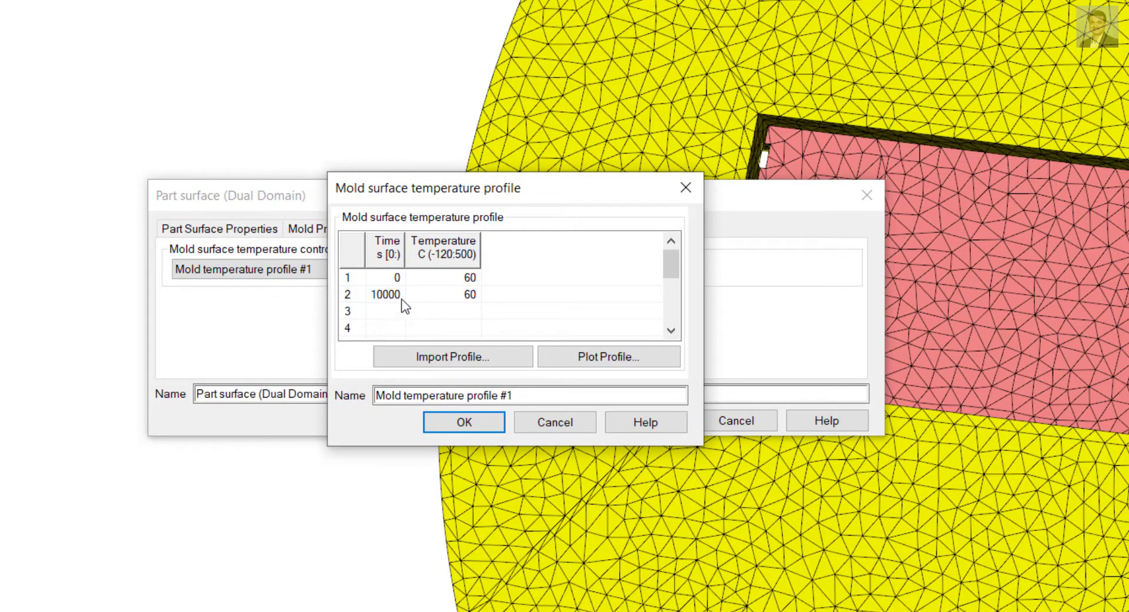
{"action": "mouse_move", "coordinate": [429, 318]}
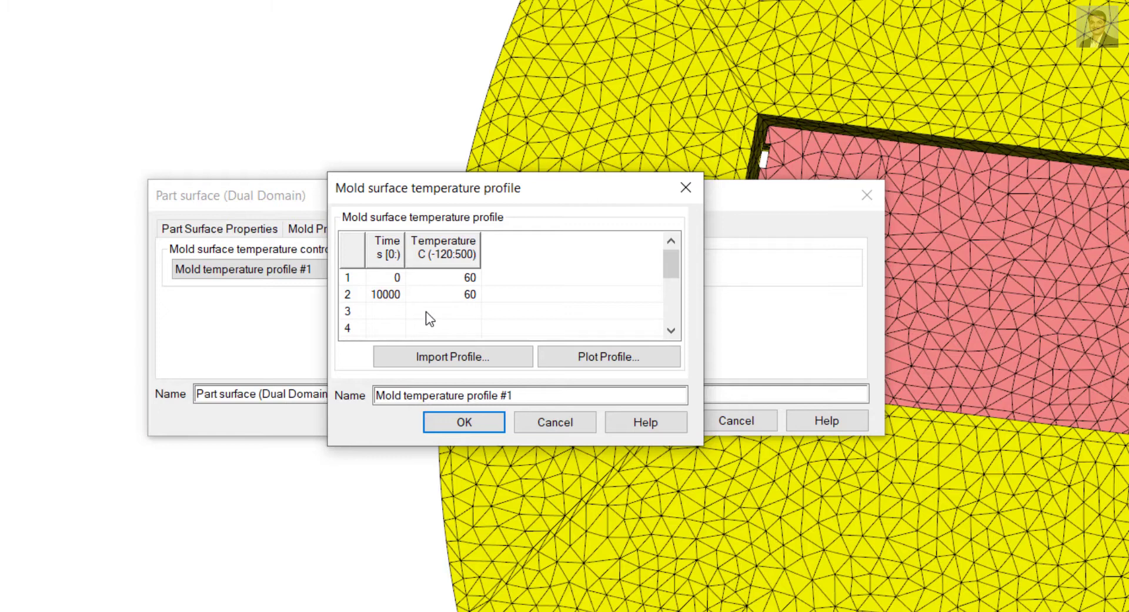
{"action": "mouse_move", "coordinate": [526, 395]}
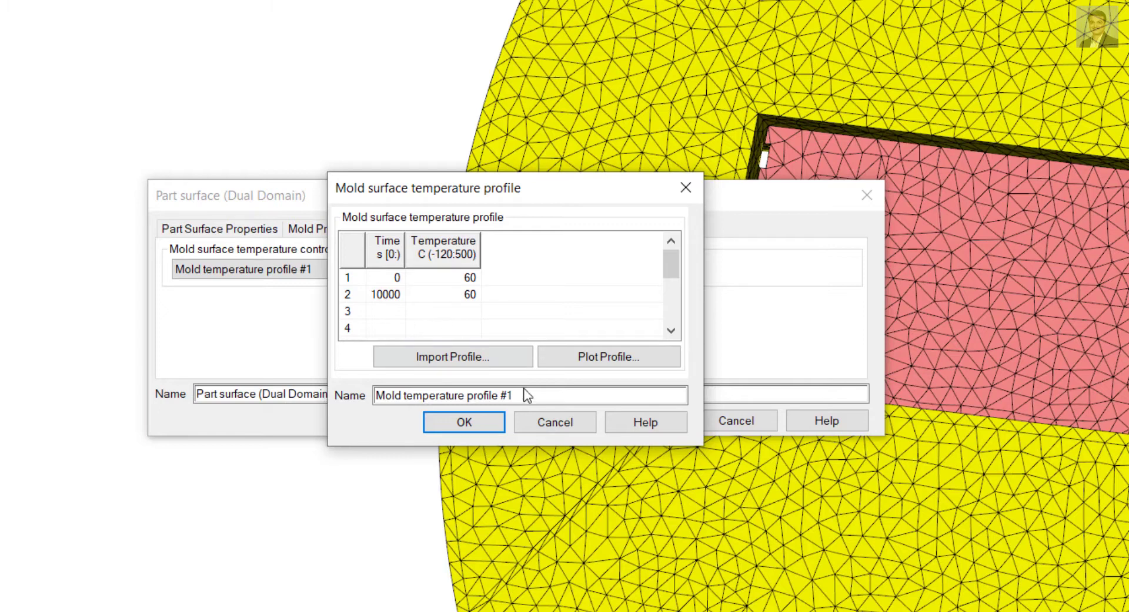
{"action": "left_click", "coordinate": [463, 423]}
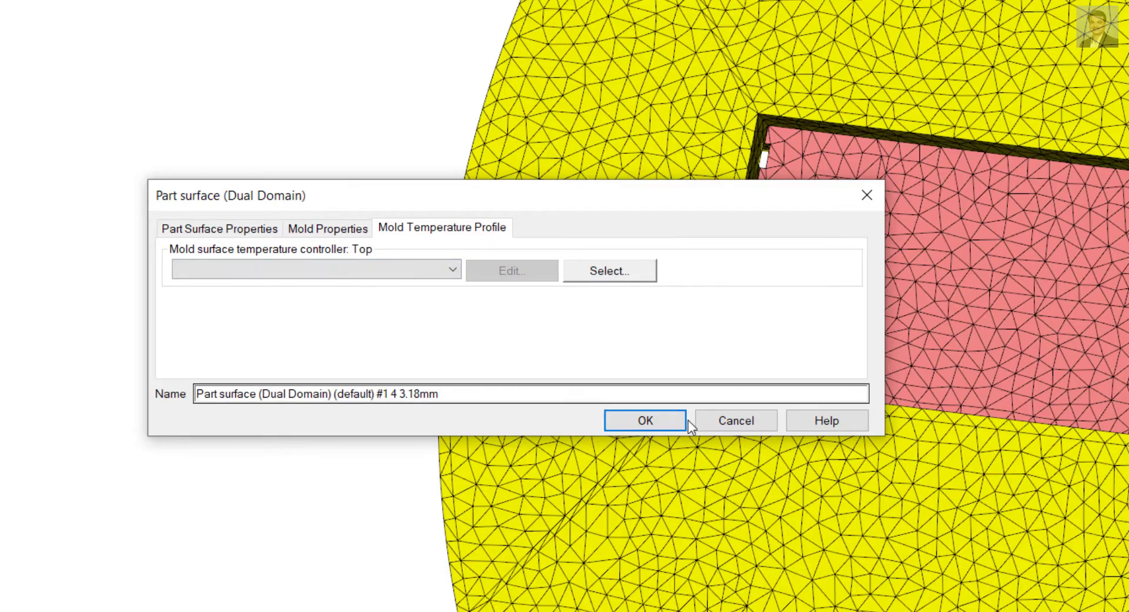
{"action": "left_click", "coordinate": [642, 420]}
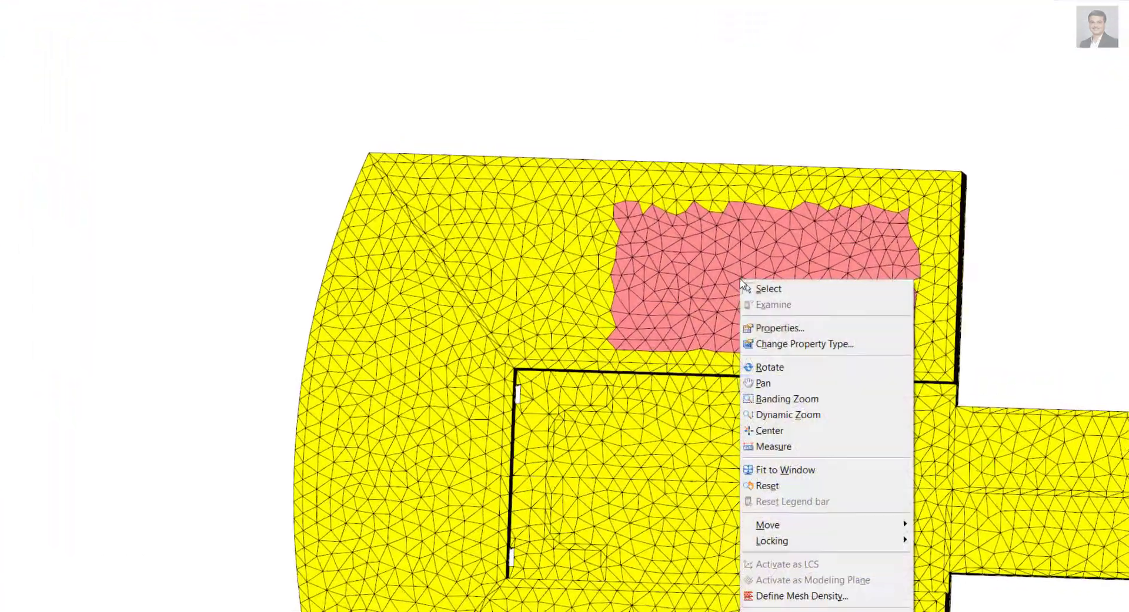
Step: Create a new mold temperature profile for the second region named 'Mold temperature profile Sample 2'
{"action": "left_click", "coordinate": [777, 327]}
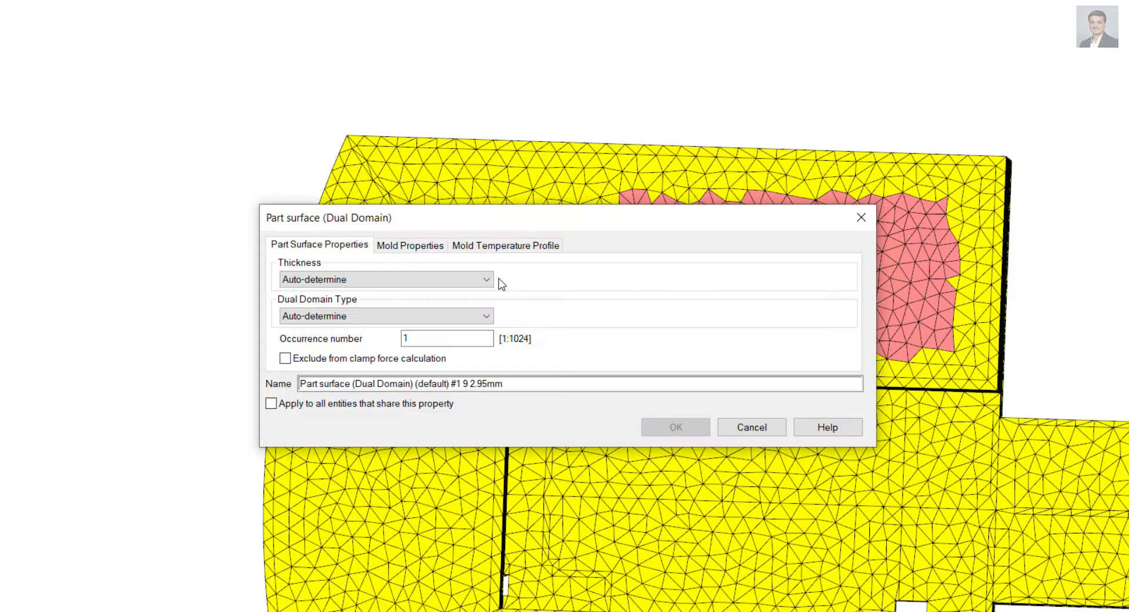
{"action": "left_click", "coordinate": [505, 245]}
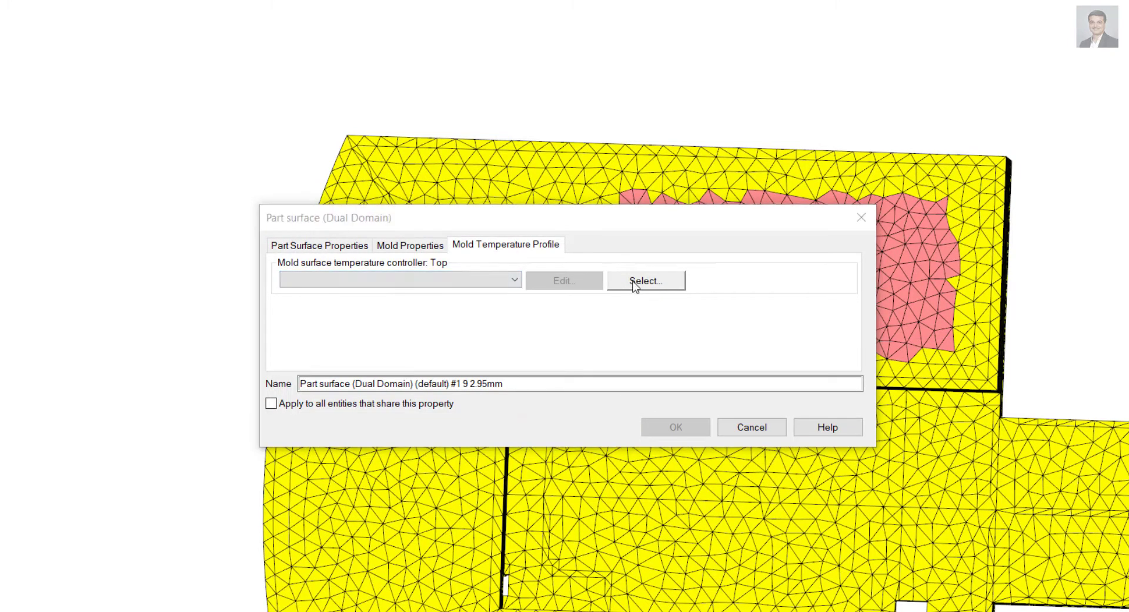
{"action": "left_click", "coordinate": [644, 281]}
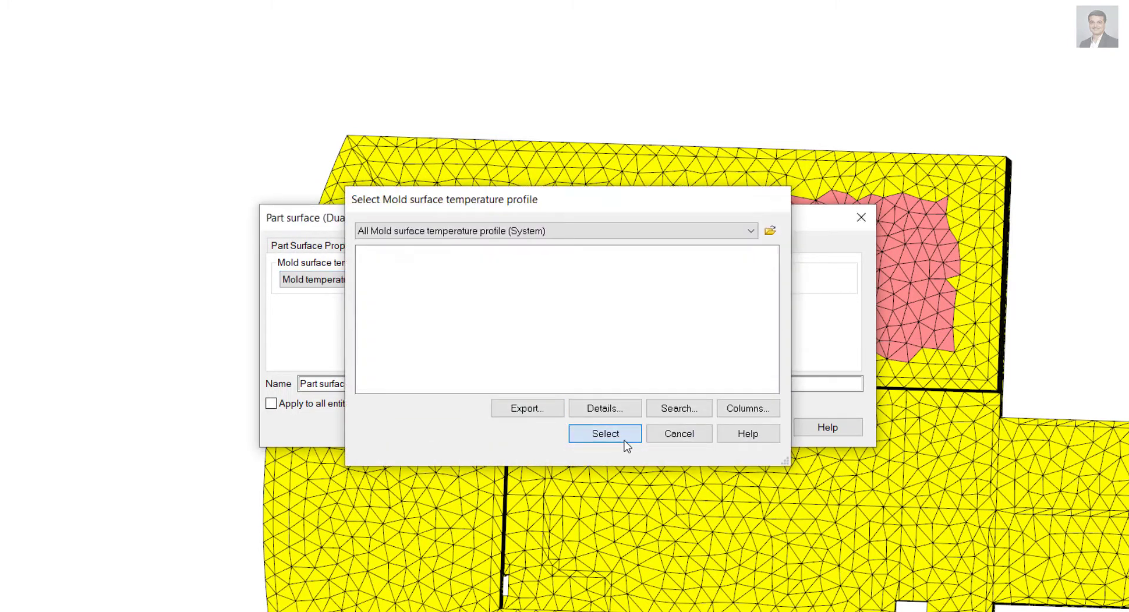
{"action": "left_click", "coordinate": [604, 433]}
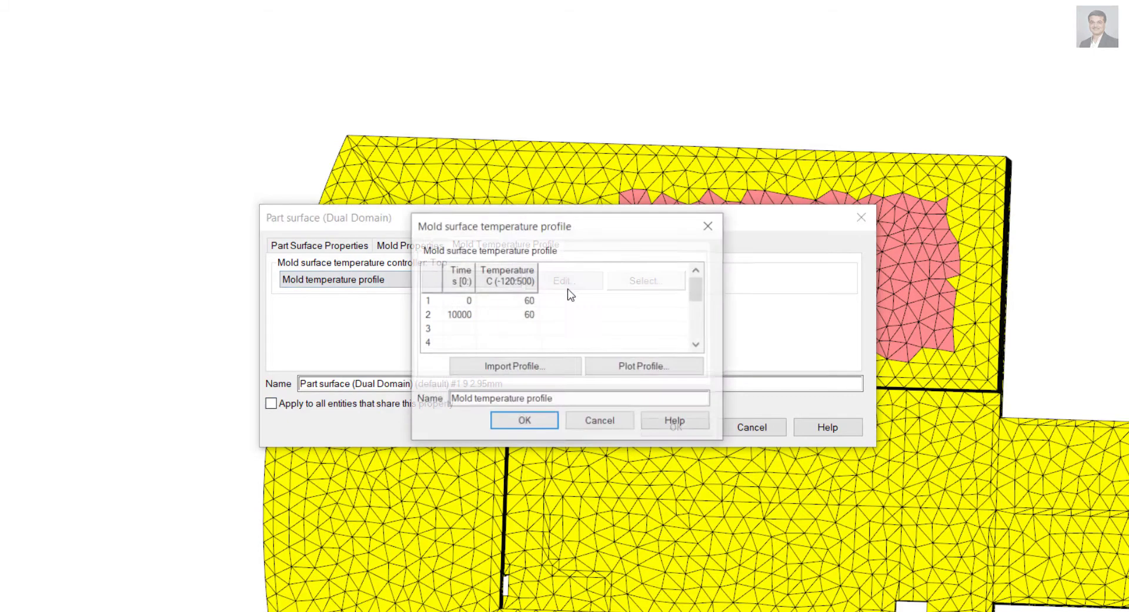
{"action": "left_click", "coordinate": [576, 400]}
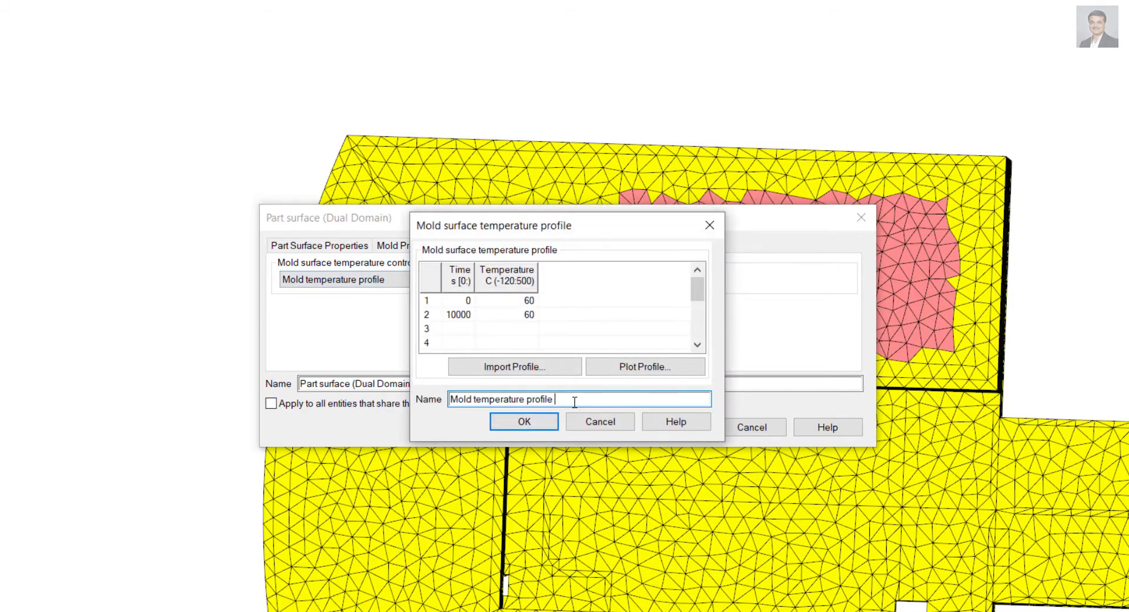
{"action": "type", "text": "Sample 2"}
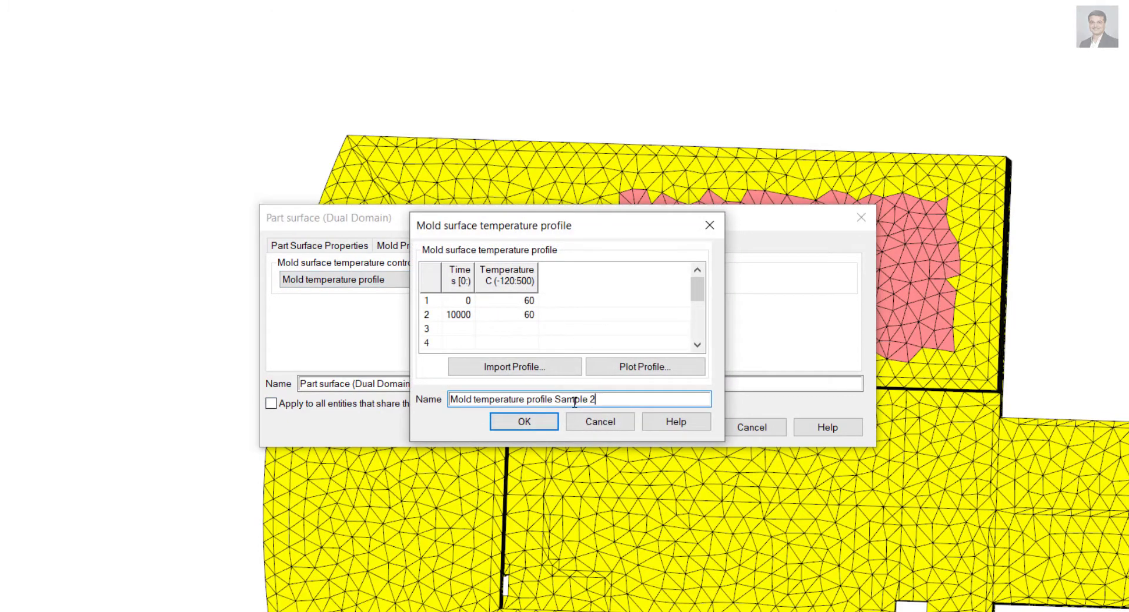
{"action": "left_click", "coordinate": [459, 314]}
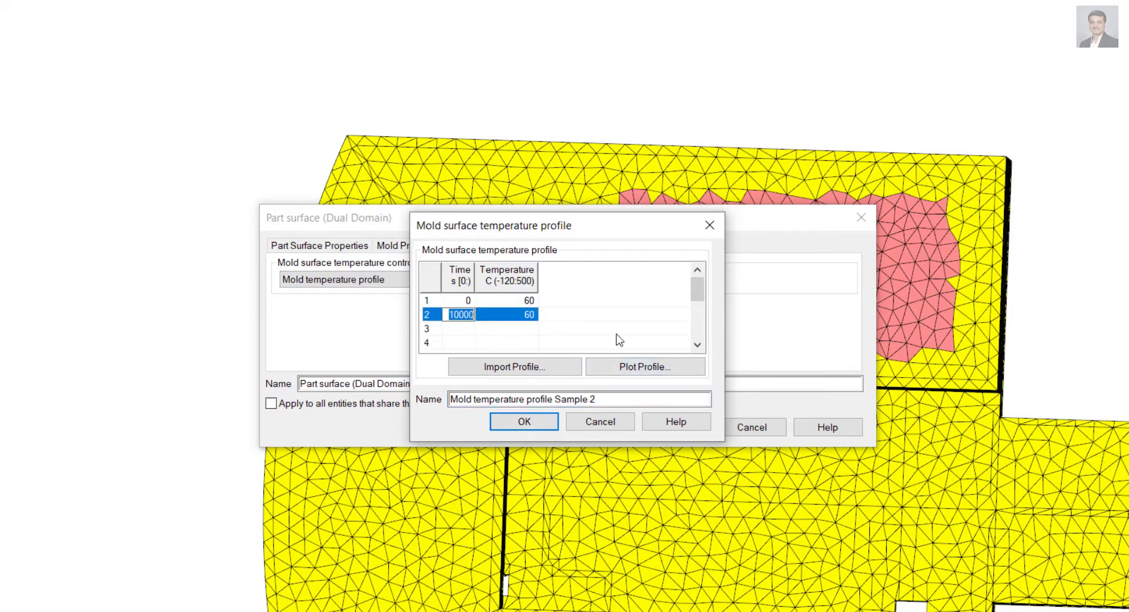
Step: Enter profile points 60 °C at 0.5 s and 30 °C at 3 s, then plot
{"action": "type", "text": "05"}
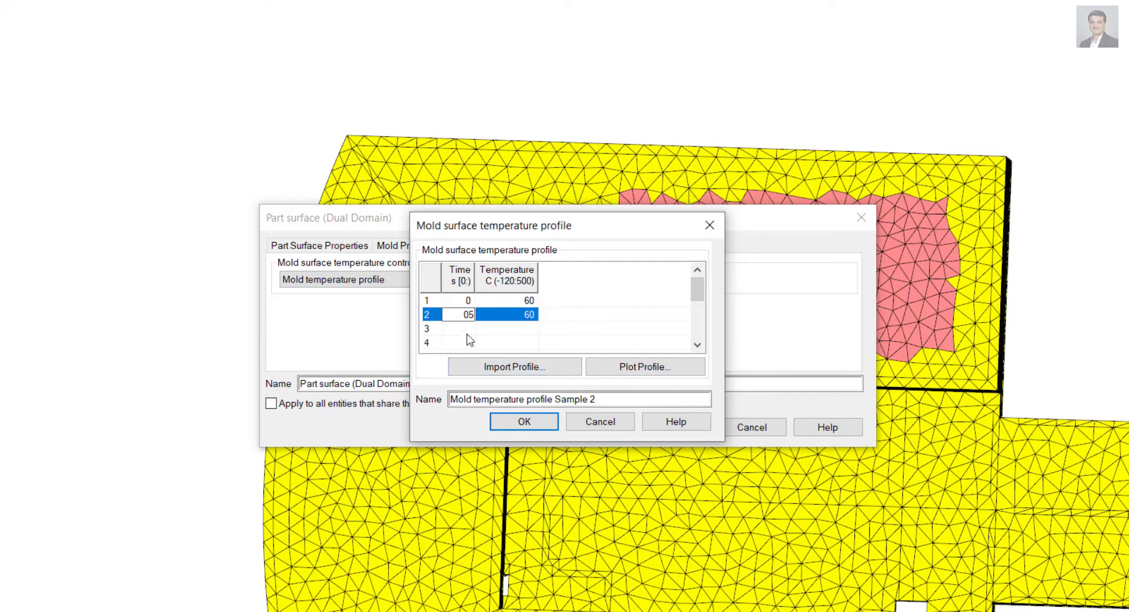
{"action": "double_click", "coordinate": [466, 314]}
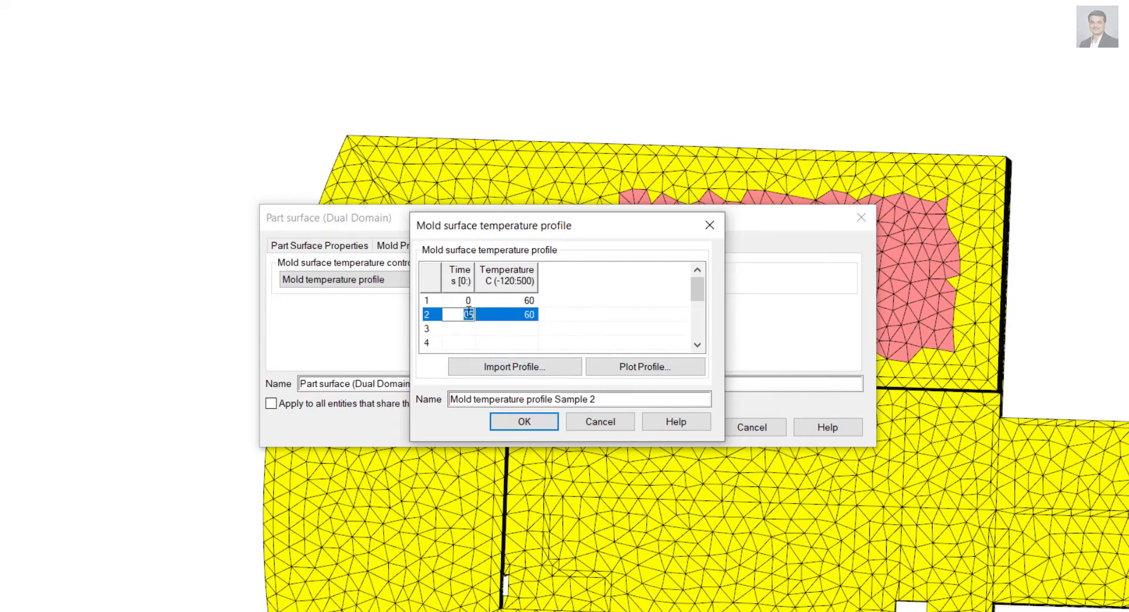
{"action": "type", "text": "0.5"}
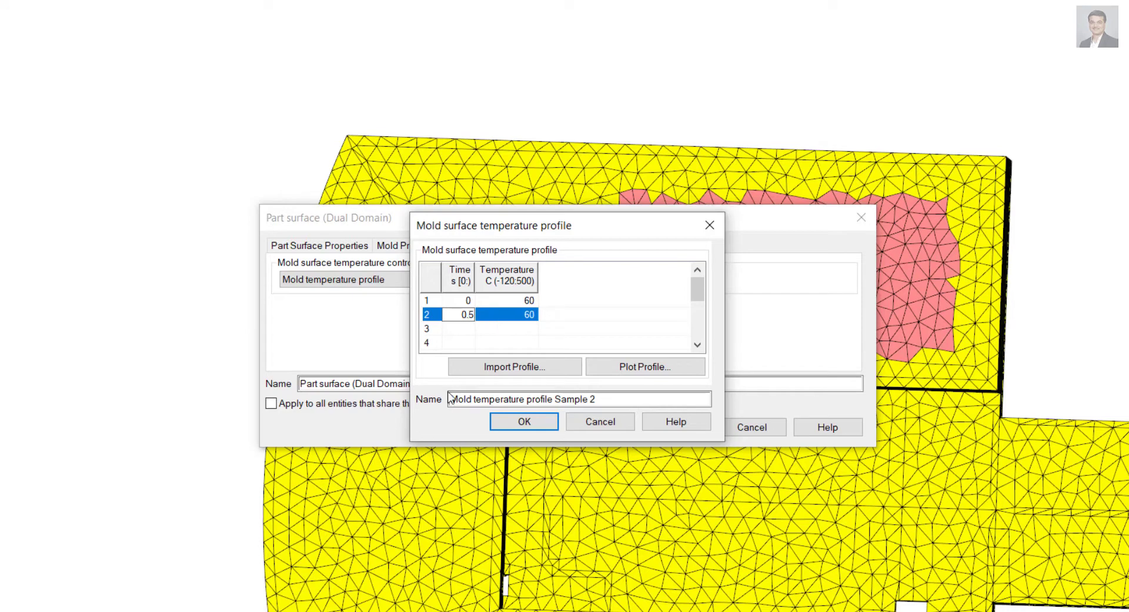
{"action": "left_click", "coordinate": [518, 329]}
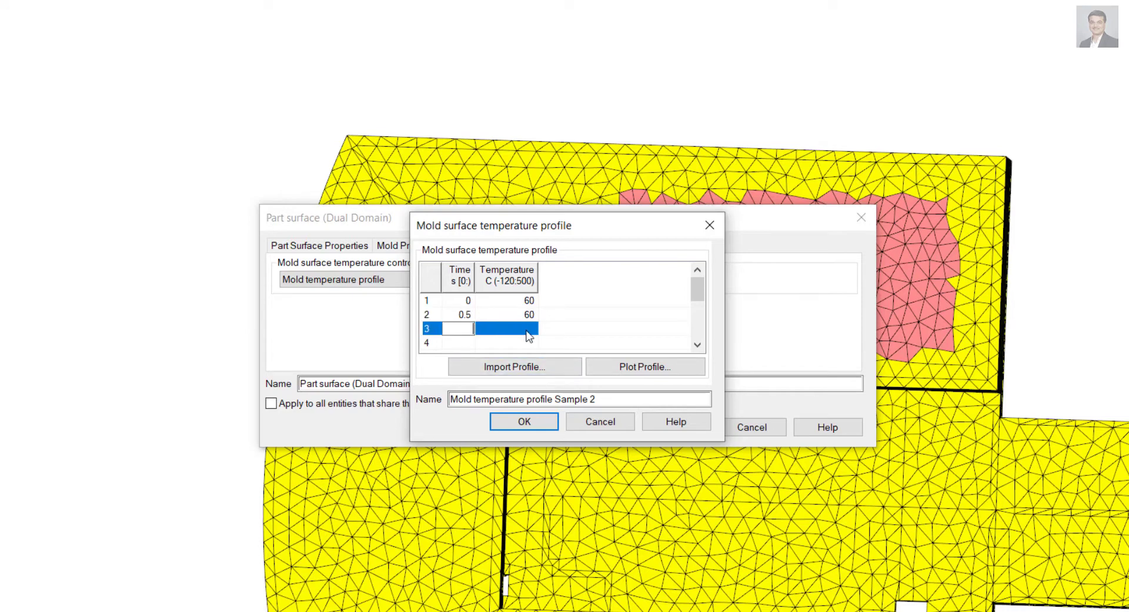
{"action": "type", "text": "3"}
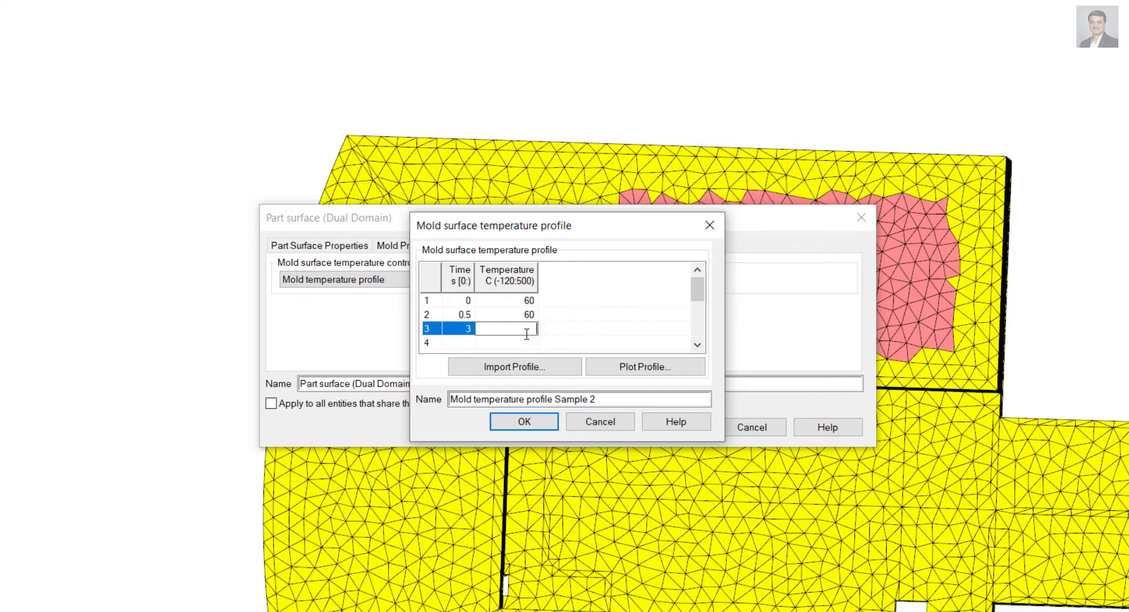
{"action": "type", "text": "30"}
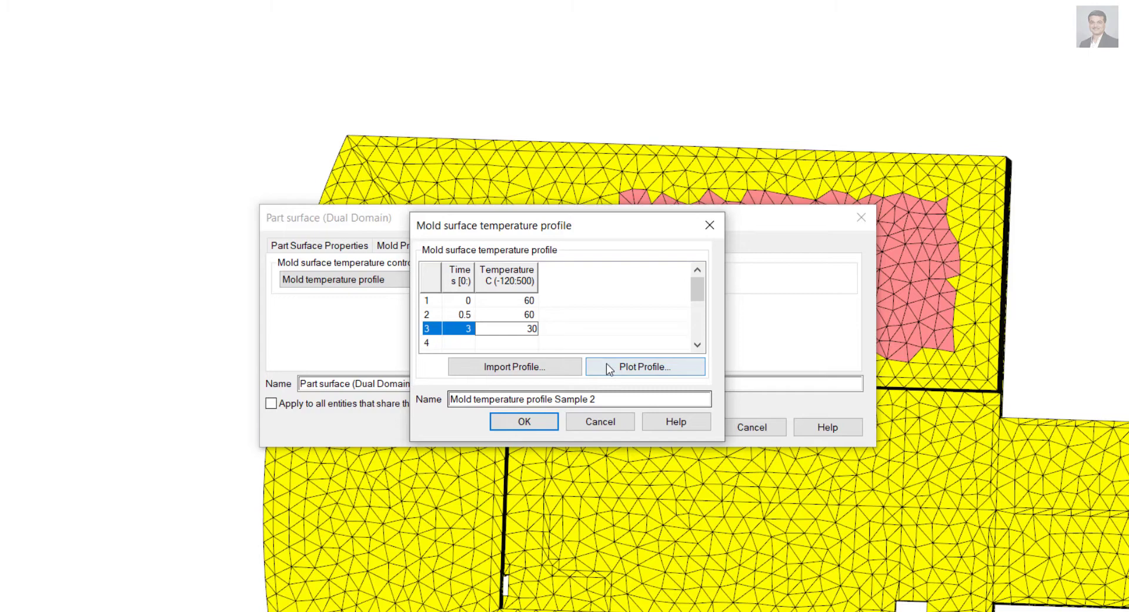
{"action": "left_click", "coordinate": [644, 367]}
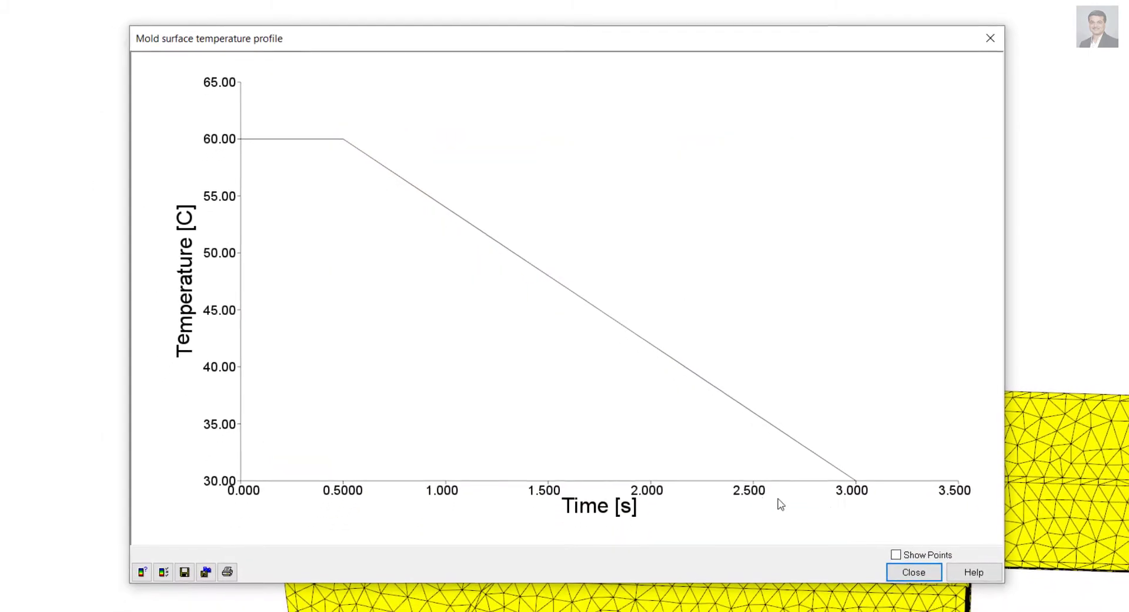
Step: Close the plot, accept Sample 2, and close the second region's Part surface dialog
{"action": "left_click", "coordinate": [913, 572]}
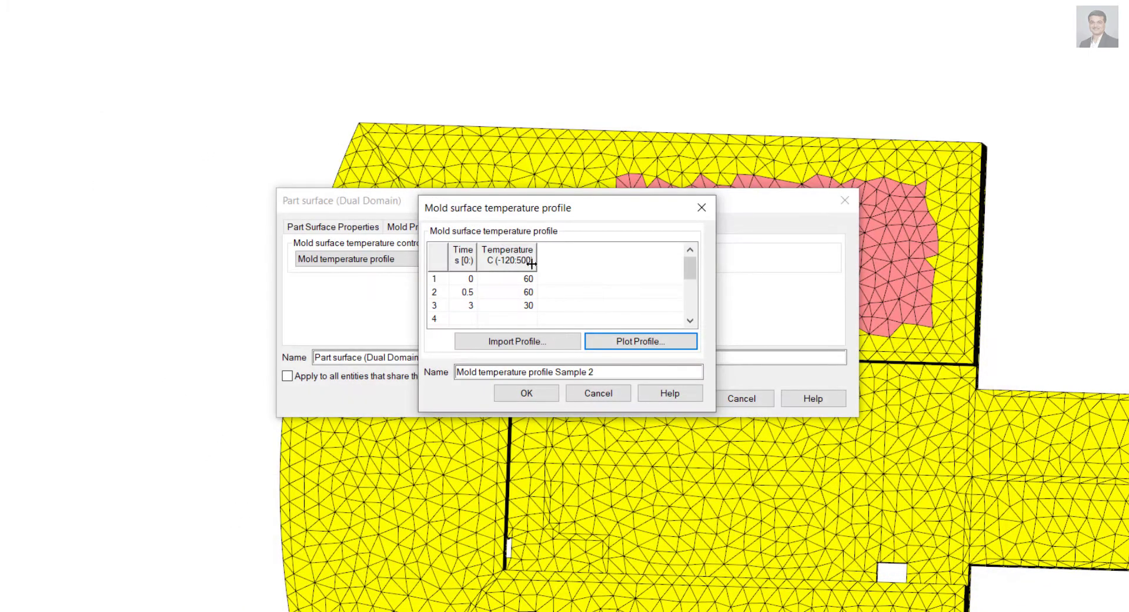
{"action": "left_click", "coordinate": [525, 393]}
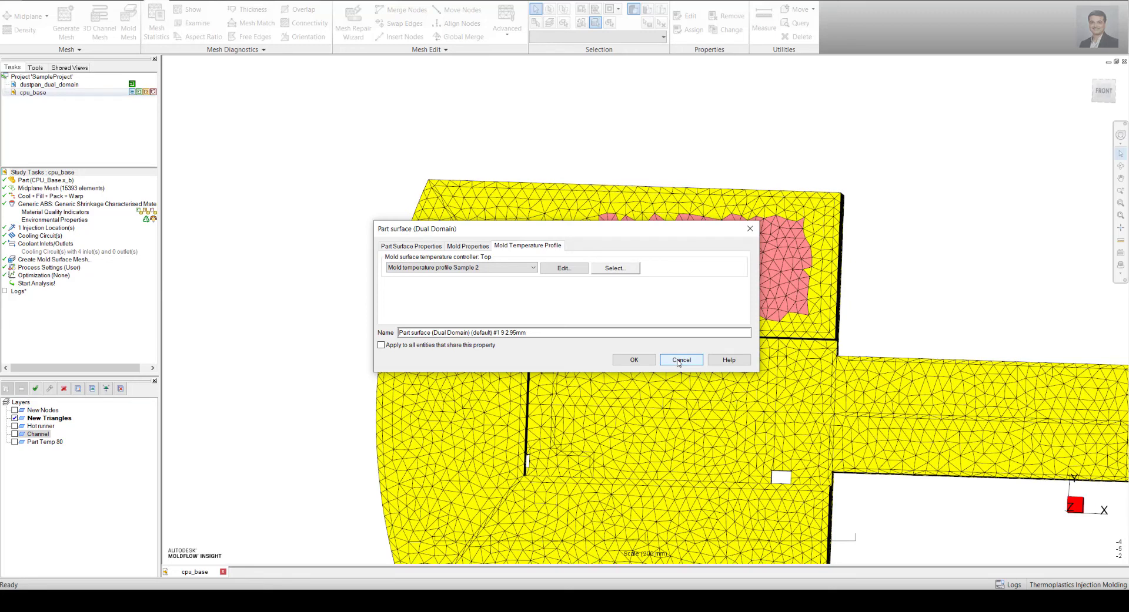
{"action": "left_click", "coordinate": [680, 360]}
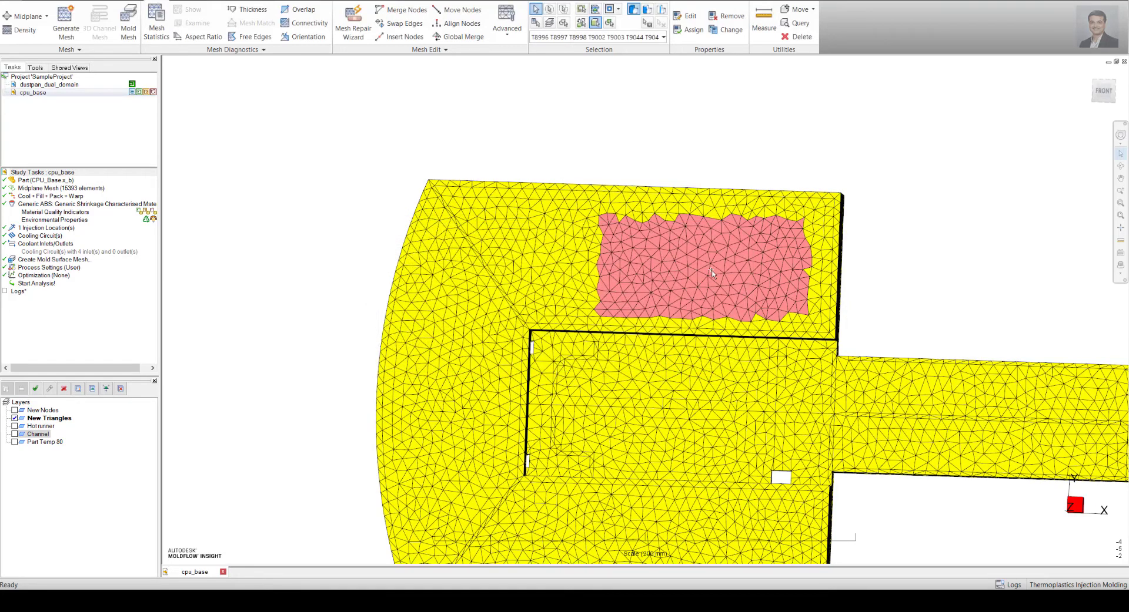
{"action": "mouse_move", "coordinate": [691, 356]}
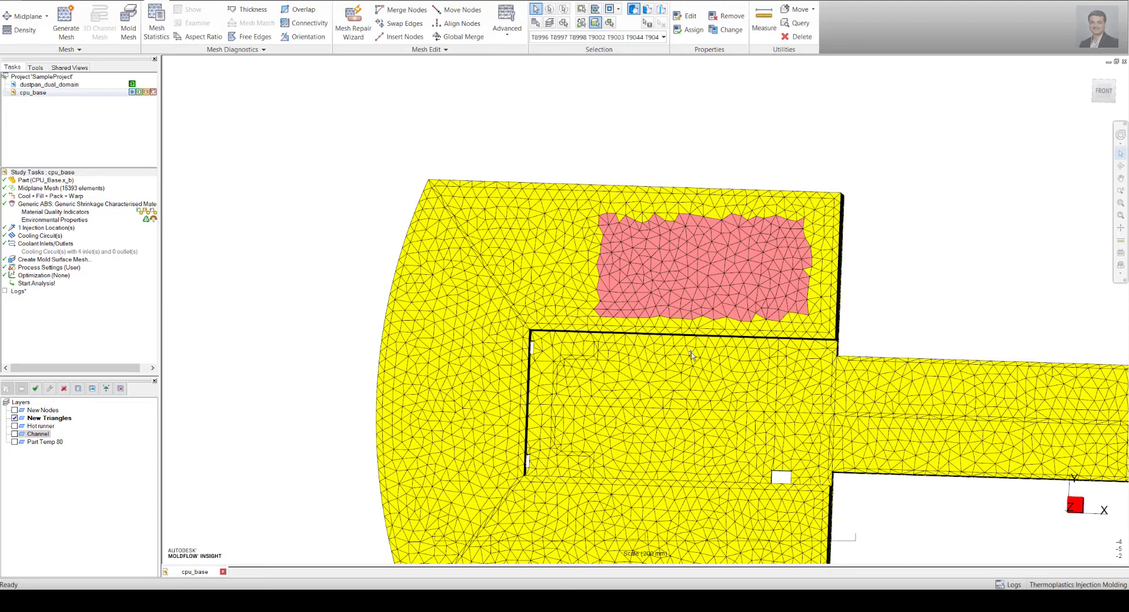